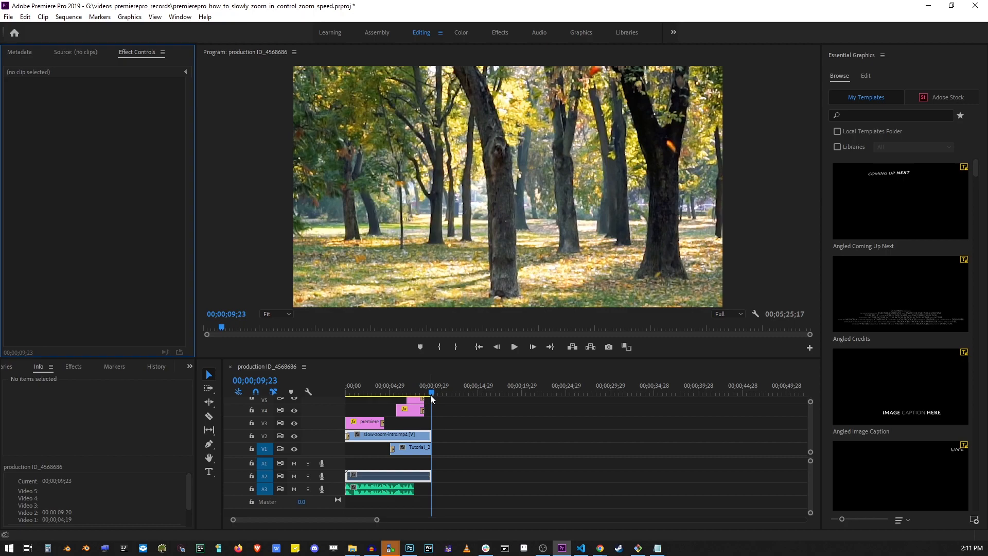
Scale the slow-zoom-intro.mp4 clip to 101% and shift its position slightly off centre
{"action": "left_click", "coordinate": [410, 435]}
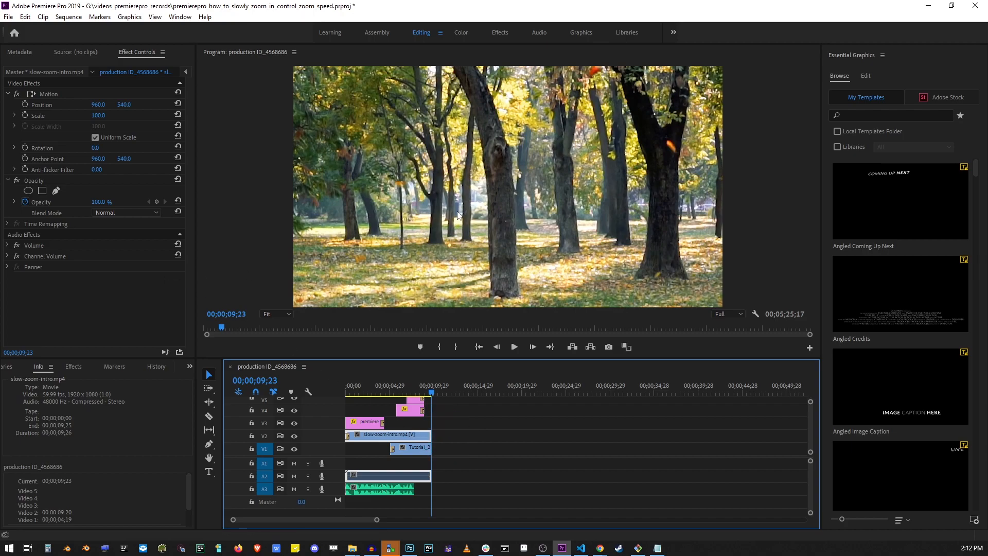
{"action": "left_click", "coordinate": [48, 93]}
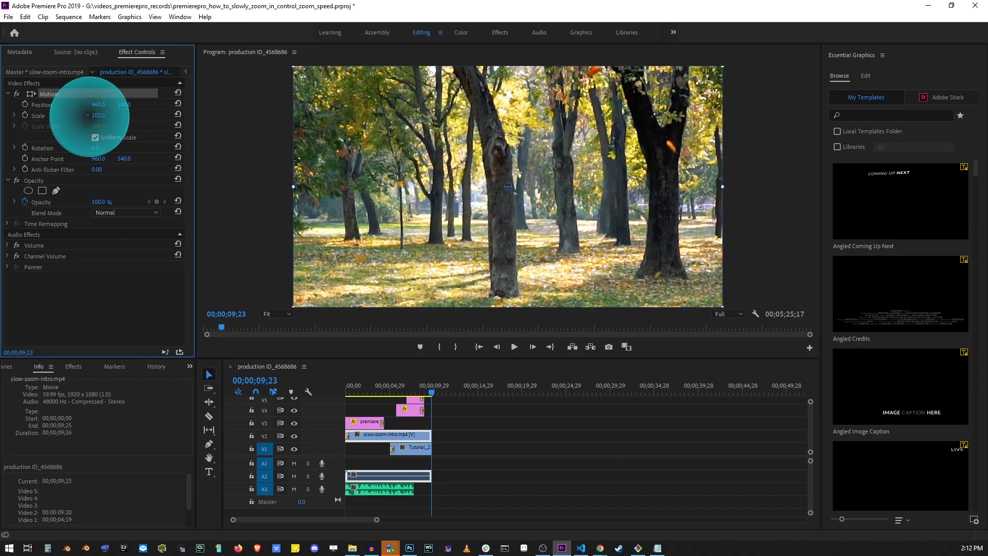
{"action": "left_click_drag", "start_coordinate": [98, 115], "coordinate": [98, 126]}
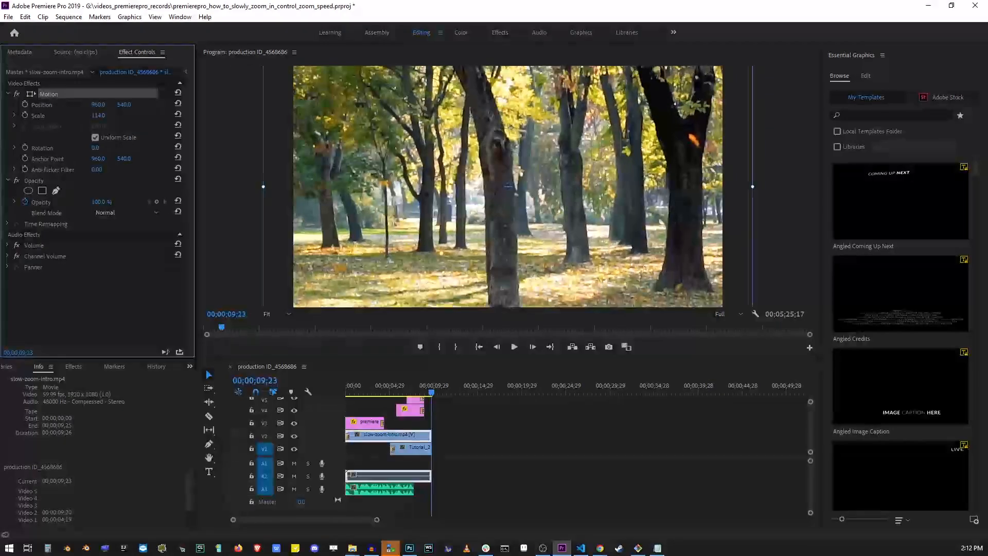
{"action": "left_click_drag", "start_coordinate": [98, 115], "coordinate": [106, 115]}
{"action": "type", "text": "101"}
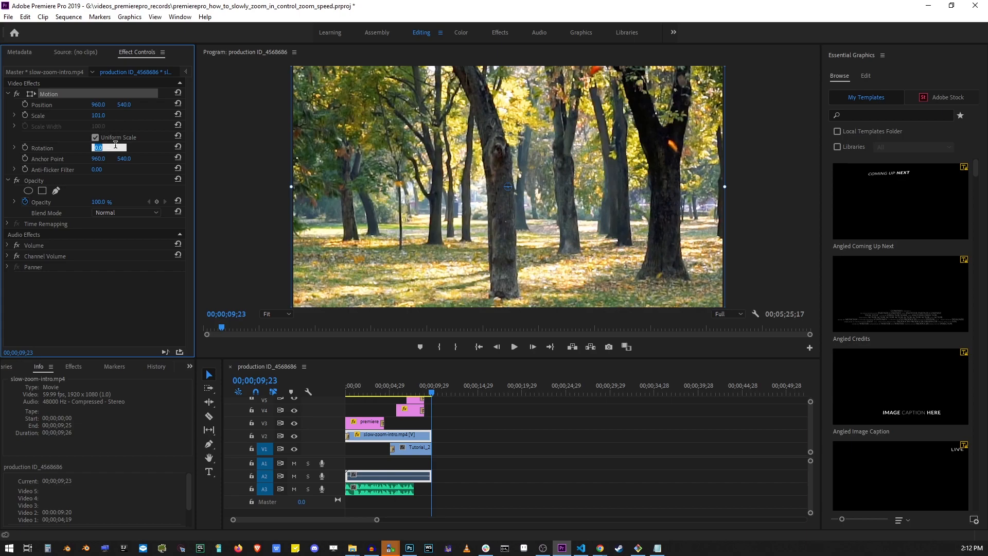
{"action": "type", "text": "45.0"}
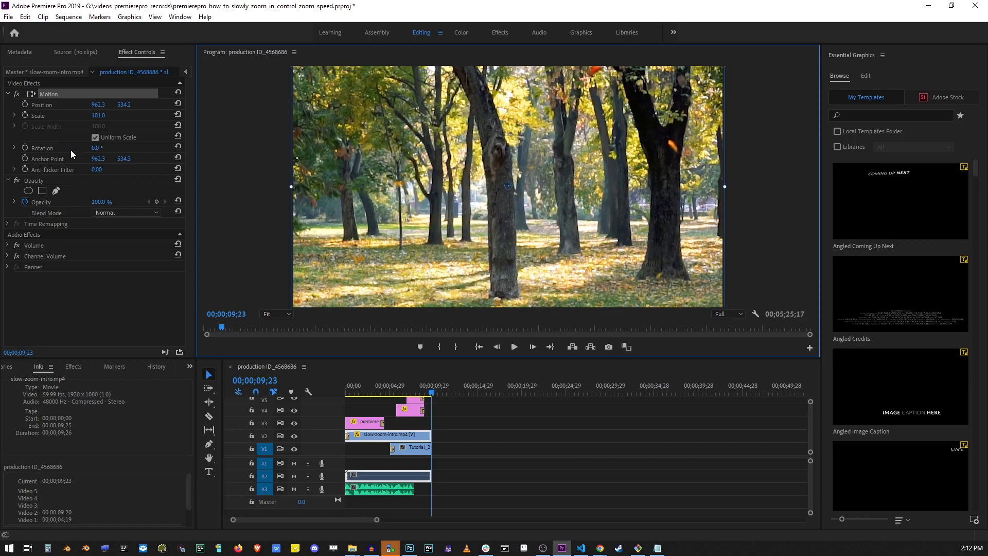
{"action": "mouse_move", "coordinate": [508, 189]}
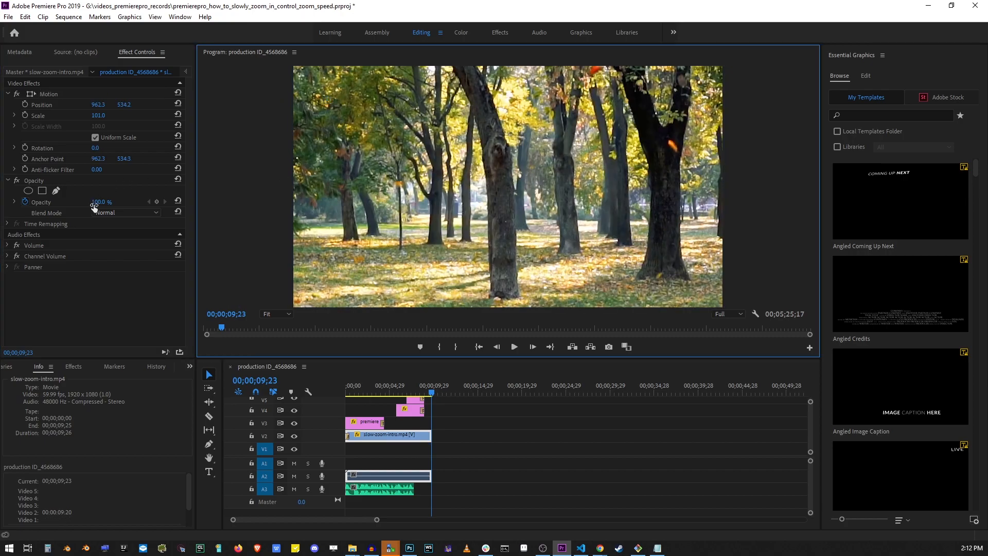
Expand the intro clip's Volume, Channel Volume and Panner settings in Effect Controls
{"action": "double_click", "coordinate": [101, 201]}
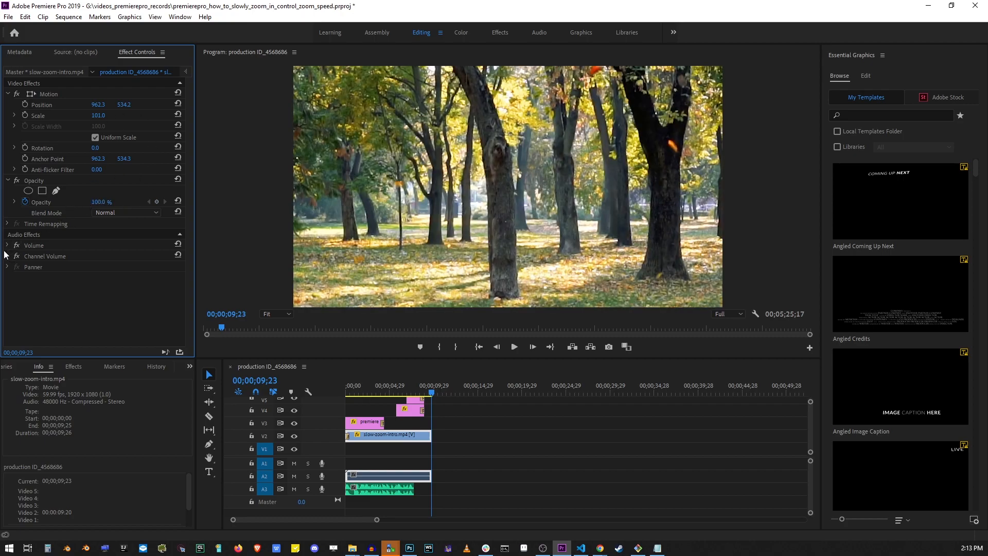
{"action": "left_click", "coordinate": [6, 245]}
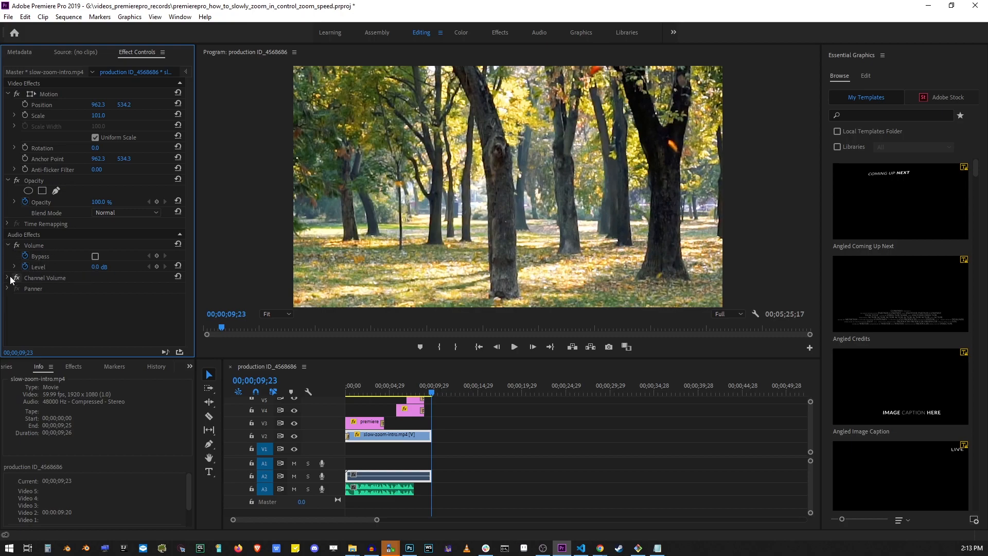
{"action": "left_click", "coordinate": [14, 278]}
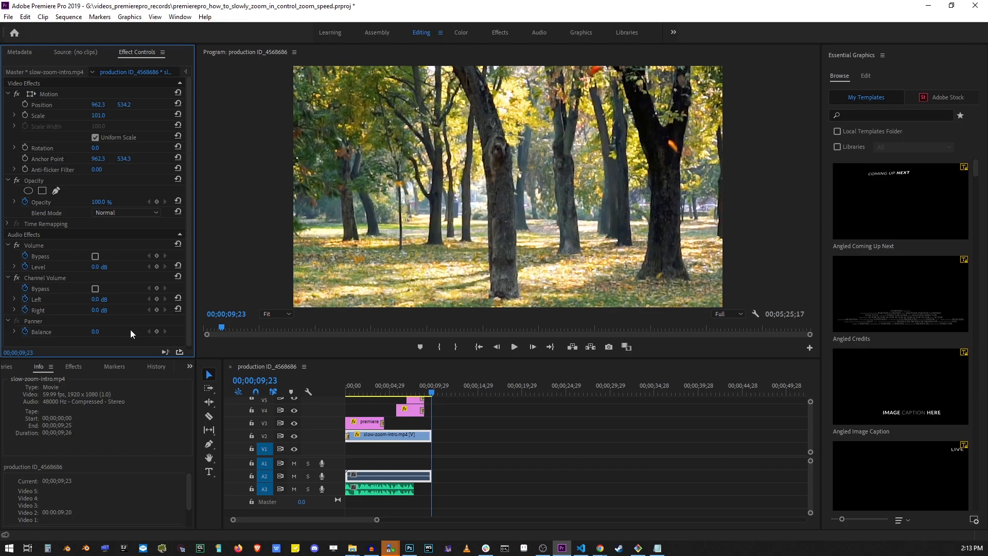
{"action": "mouse_move", "coordinate": [62, 336]}
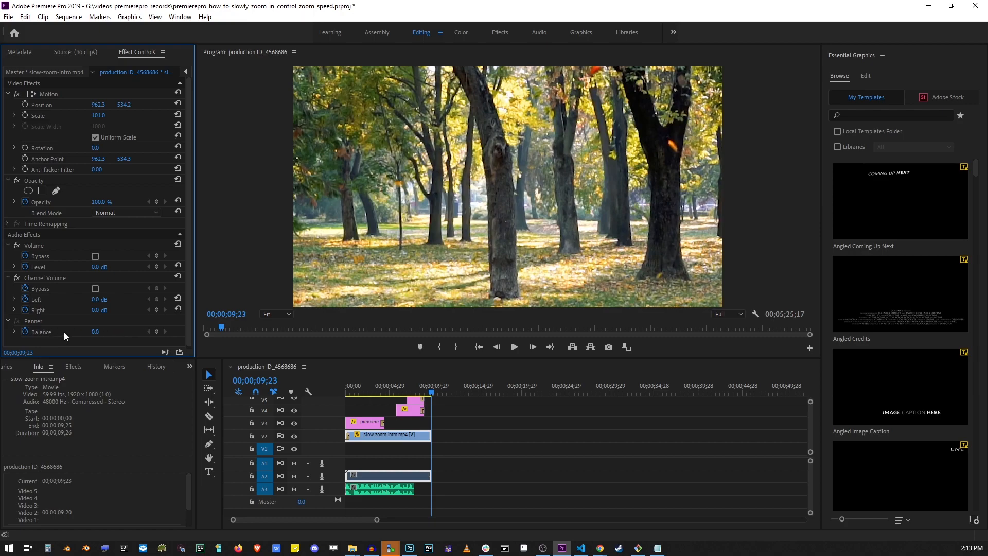
{"action": "mouse_move", "coordinate": [65, 335]}
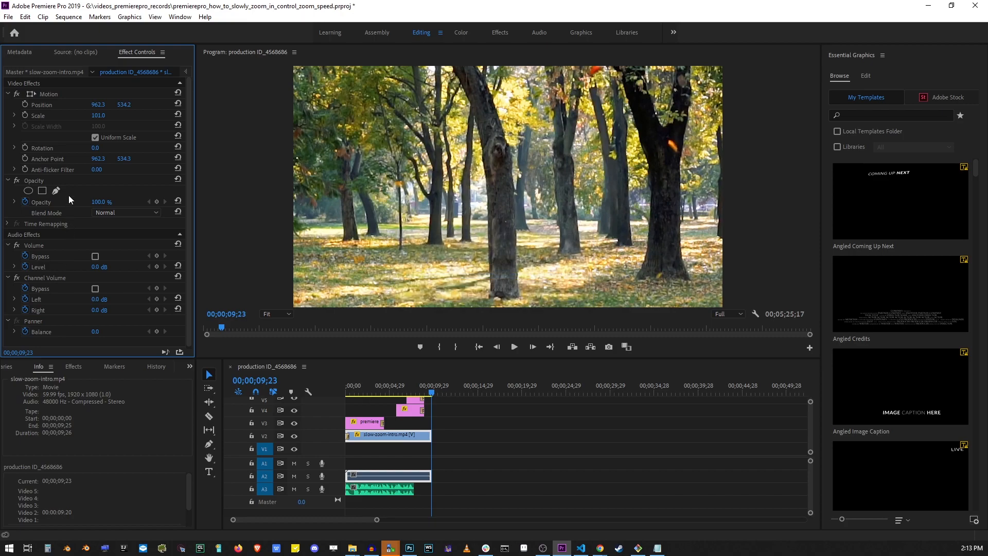
{"action": "mouse_move", "coordinate": [158, 210]}
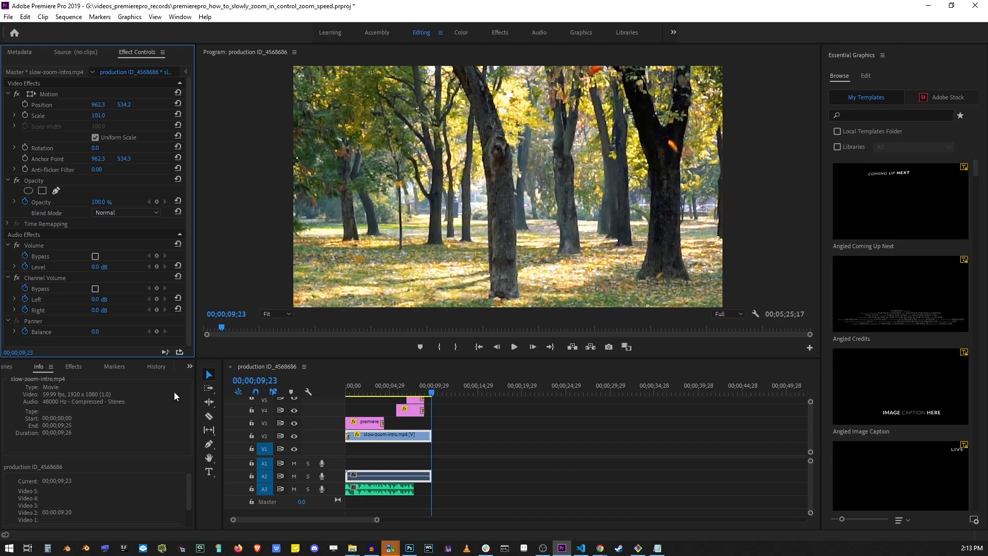
{"action": "mouse_move", "coordinate": [169, 405]}
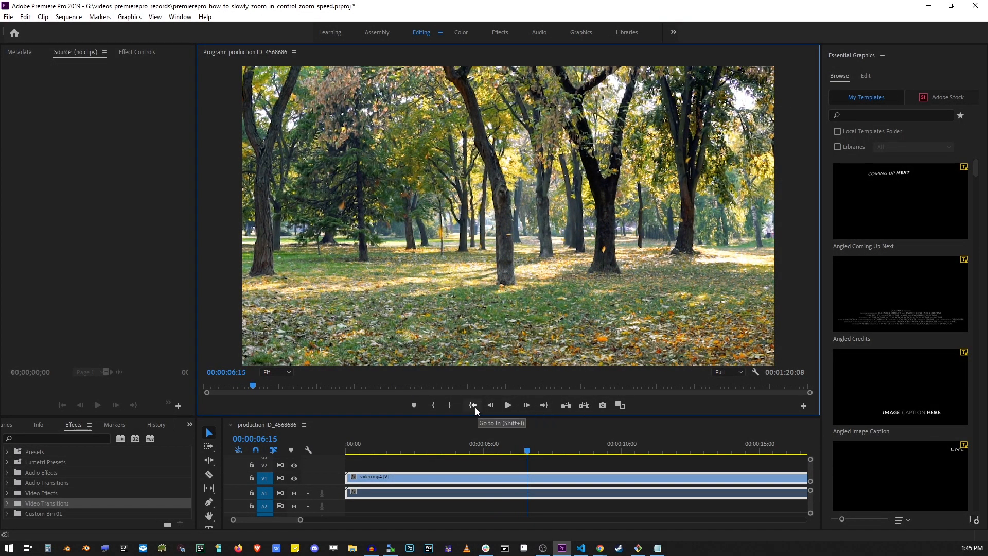
Move the playhead to the sequence start and select the video.mp4 tree clip on V1
{"action": "left_click", "coordinate": [473, 404]}
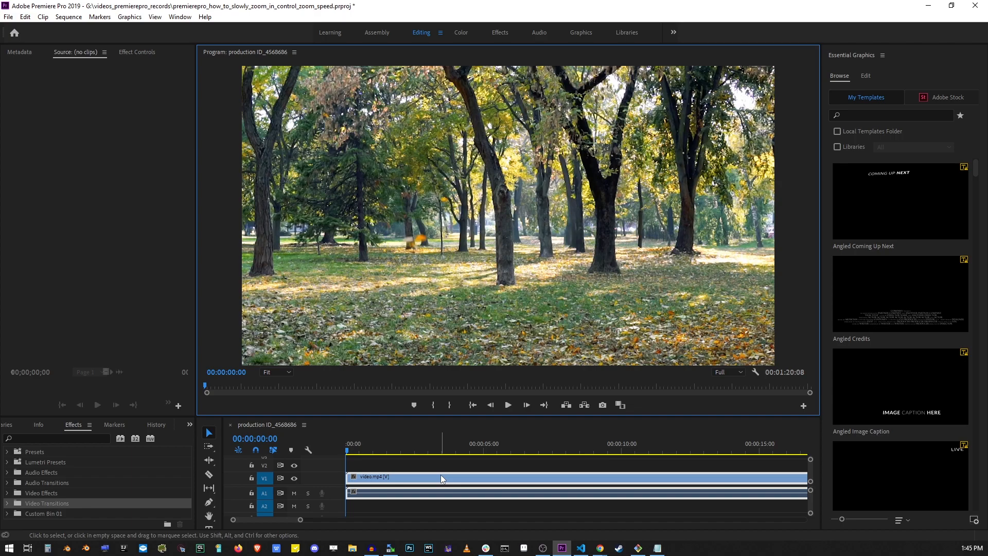
{"action": "left_click", "coordinate": [404, 477]}
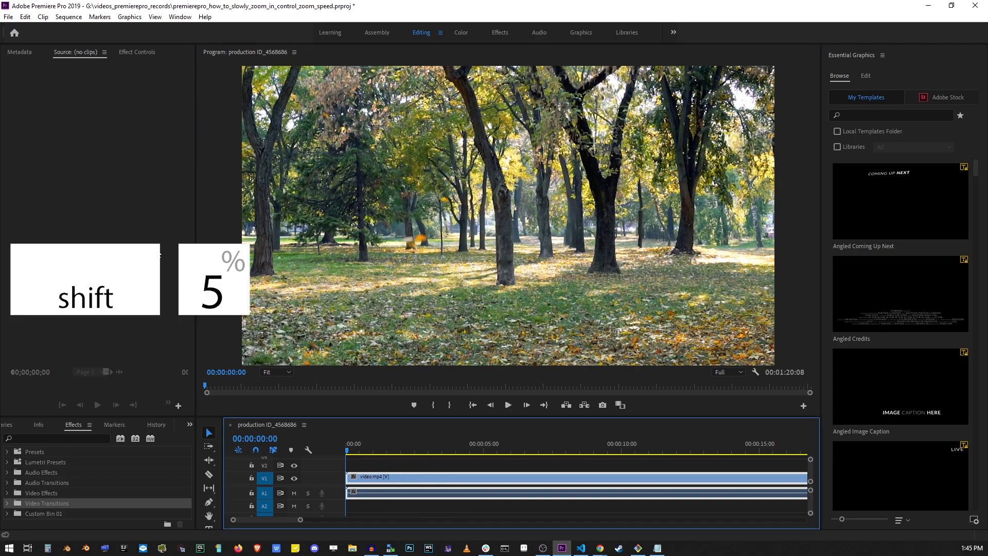
Keyframe the tree clip's Scale, adding a later keyframe raised to 148.2
{"action": "left_click", "coordinate": [137, 52]}
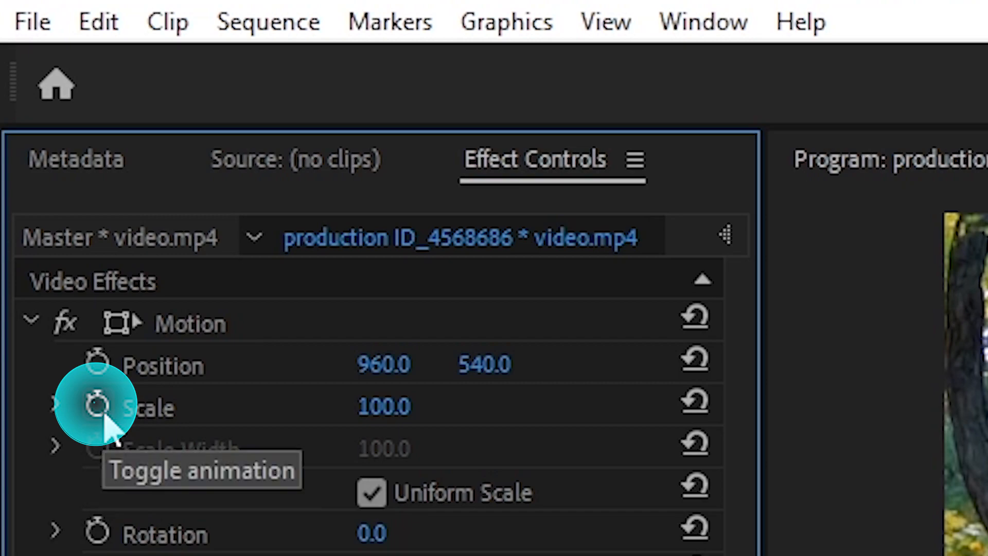
{"action": "left_click", "coordinate": [98, 406]}
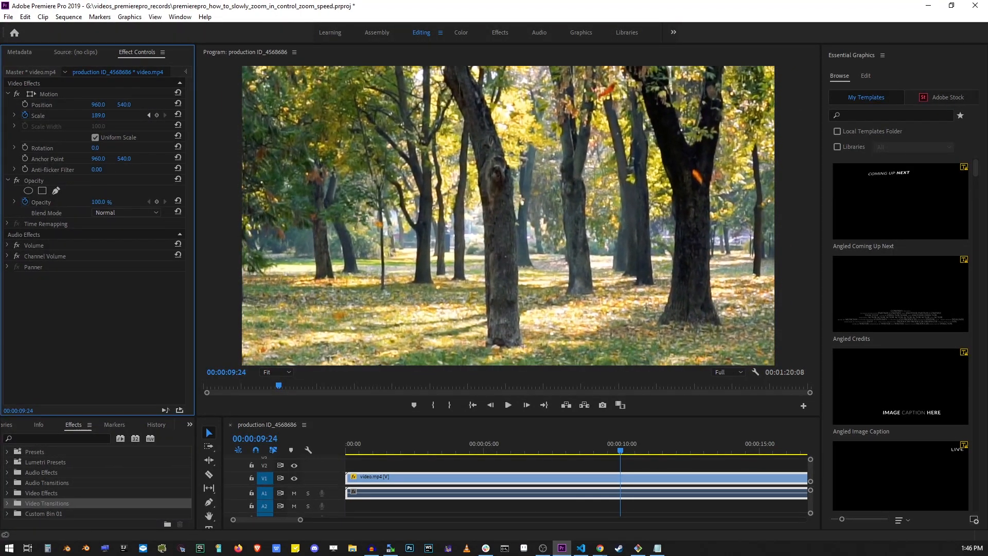
{"action": "left_click", "coordinate": [98, 115]}
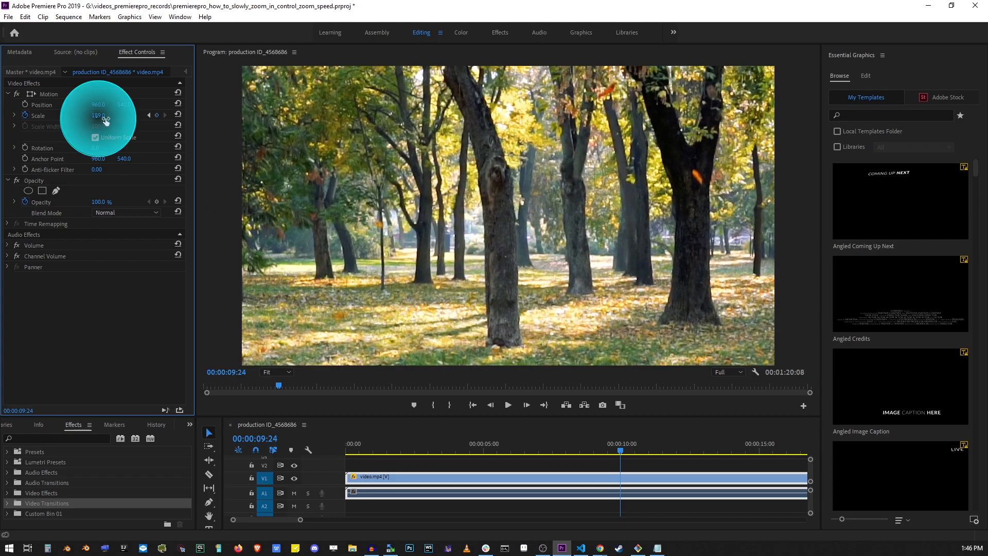
{"action": "left_click", "coordinate": [101, 115]}
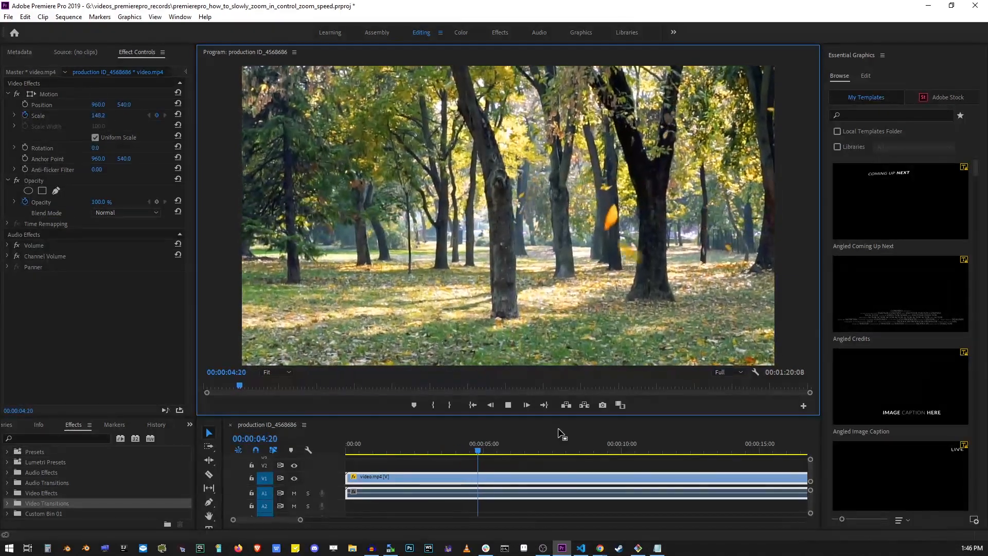
{"action": "left_click", "coordinate": [508, 404]}
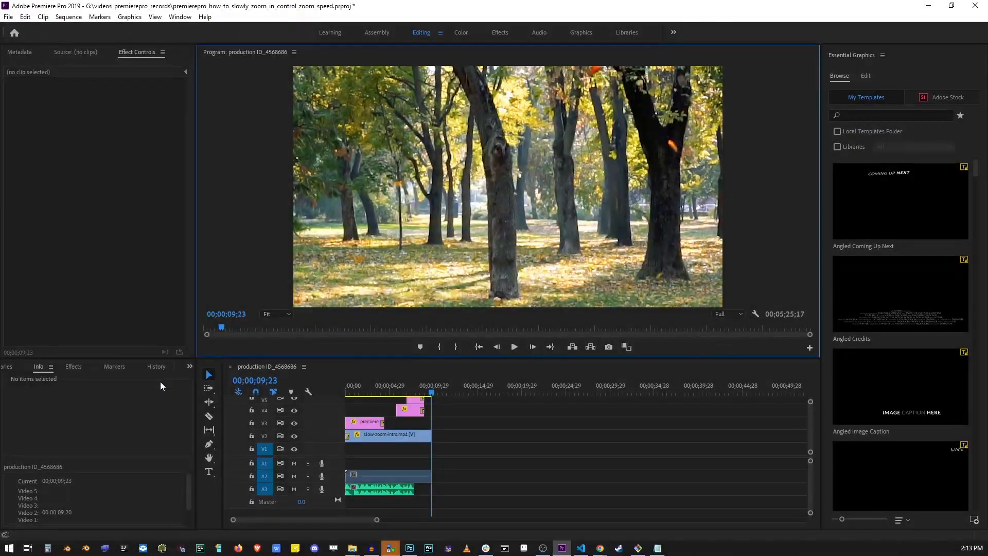
Clear the 'dissolve' Effects search and expand the Presets folder
{"action": "key", "text": "shift+7"}
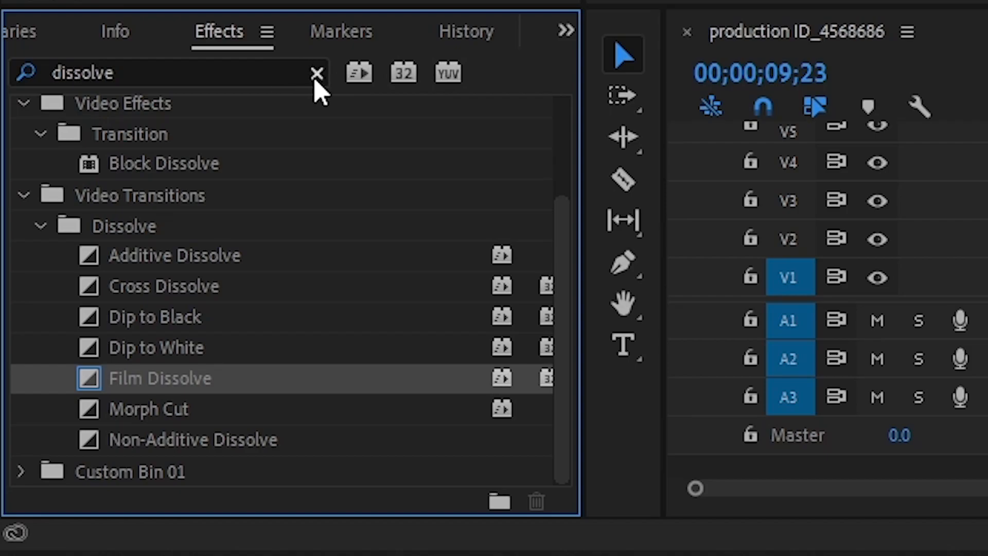
{"action": "left_click", "coordinate": [317, 73]}
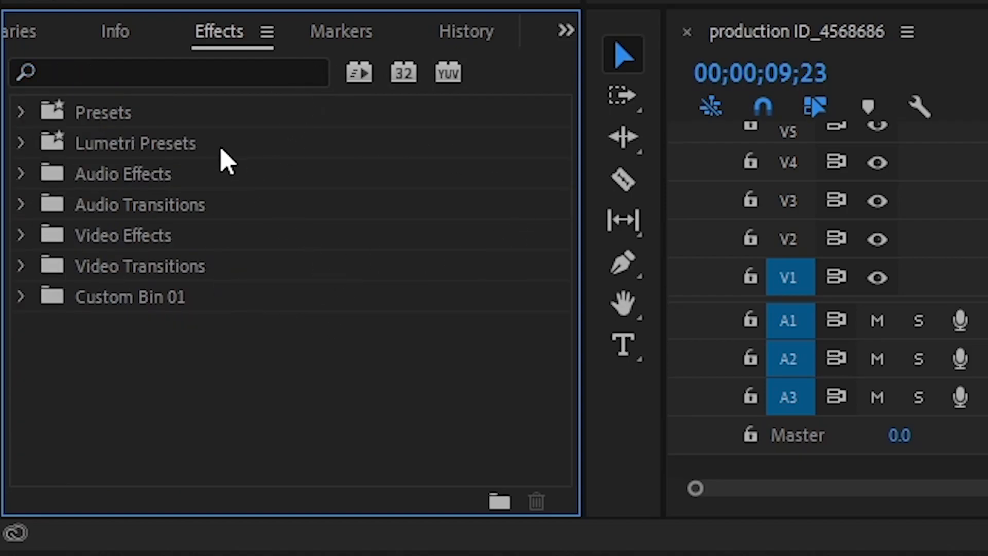
{"action": "mouse_move", "coordinate": [167, 186]}
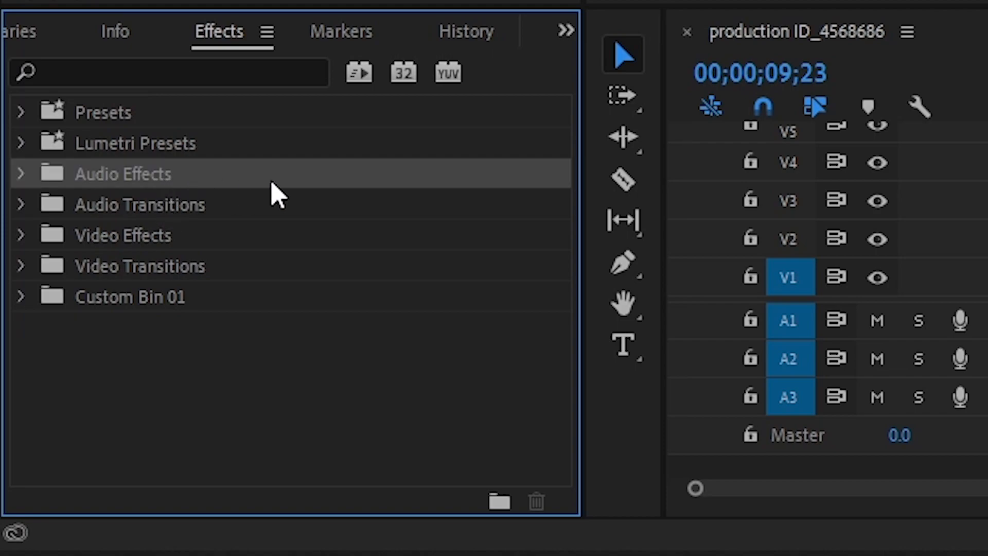
{"action": "mouse_move", "coordinate": [157, 242]}
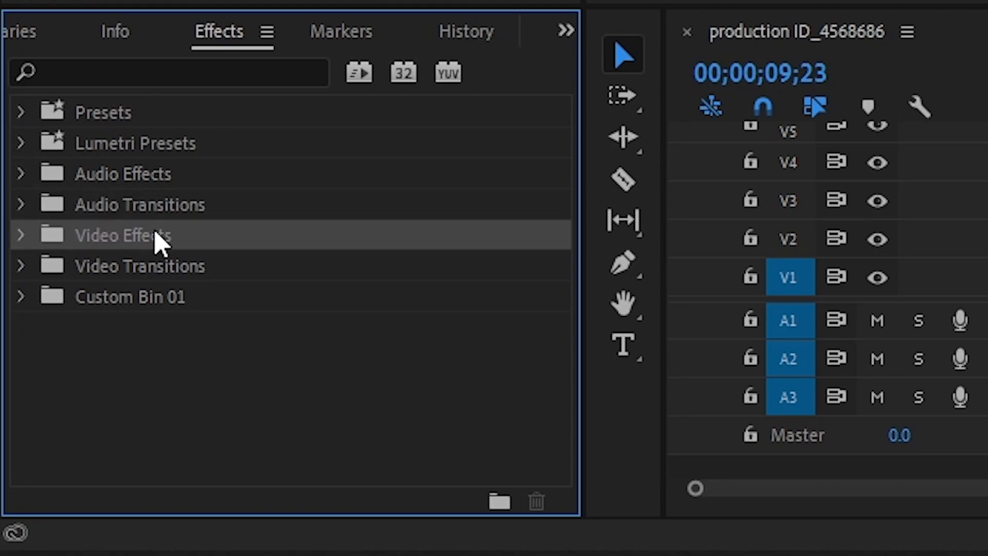
{"action": "mouse_move", "coordinate": [328, 266]}
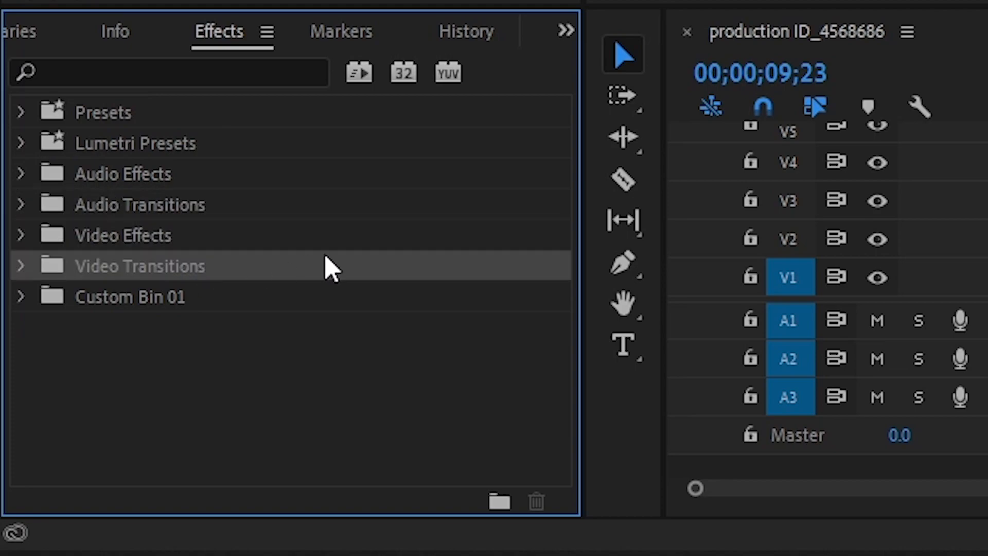
{"action": "mouse_move", "coordinate": [113, 132]}
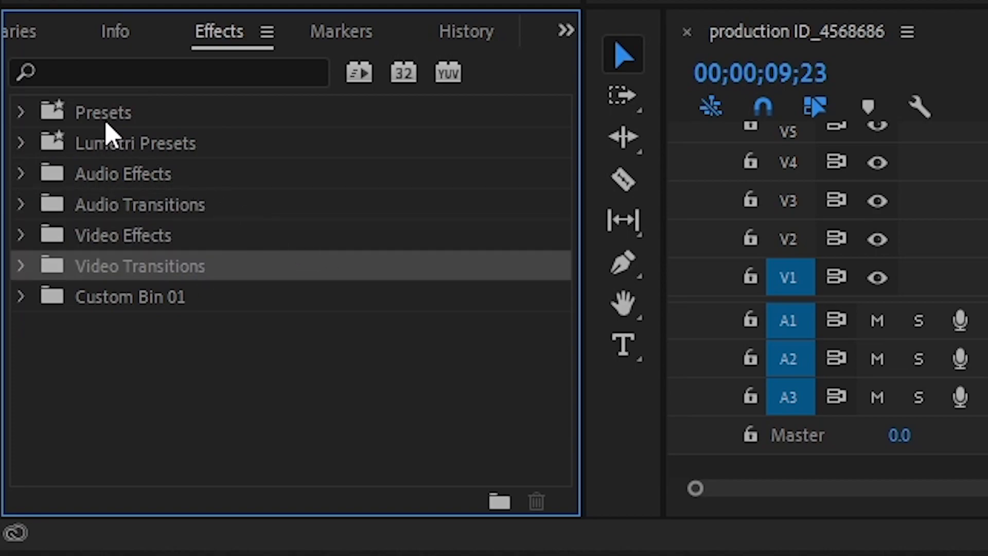
{"action": "left_click", "coordinate": [21, 112]}
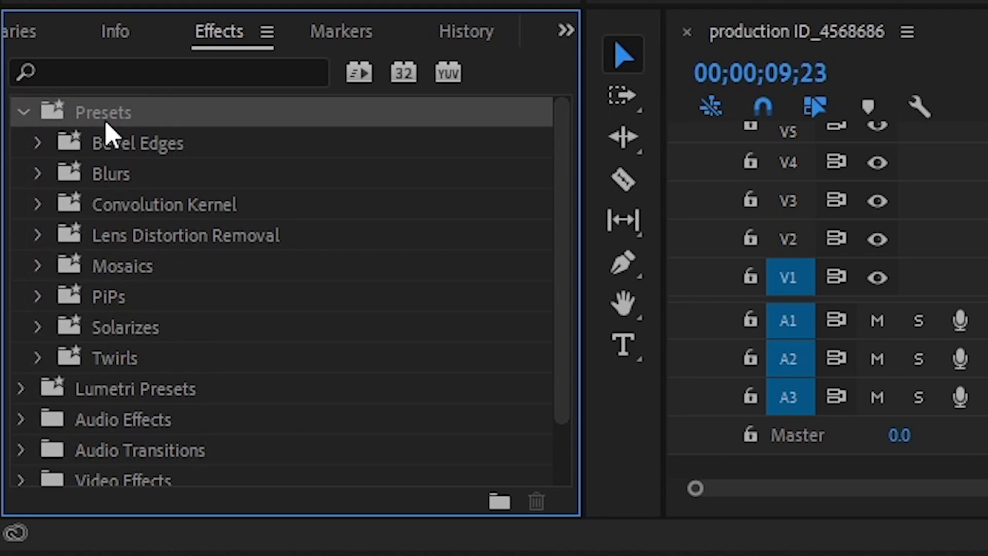
{"action": "mouse_move", "coordinate": [141, 196]}
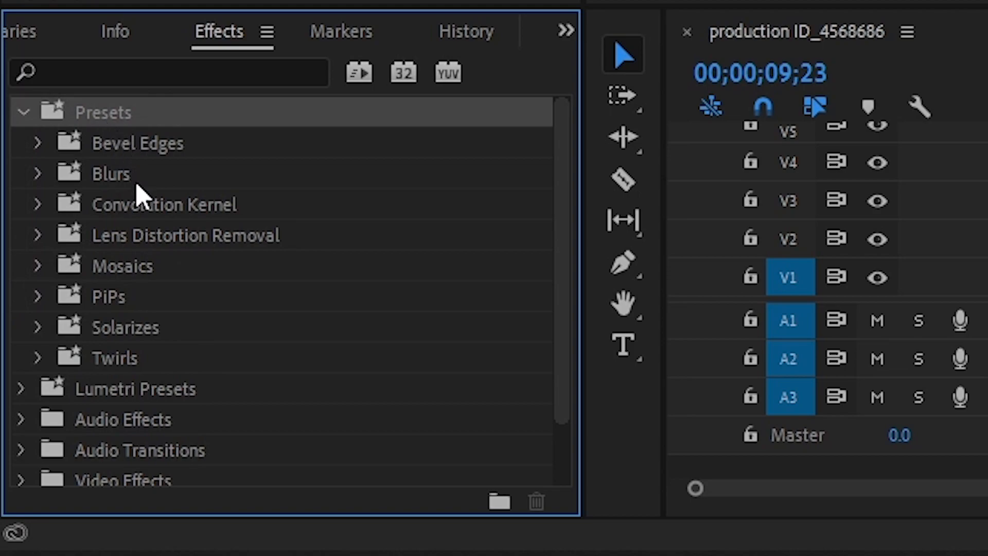
{"action": "mouse_move", "coordinate": [130, 182]}
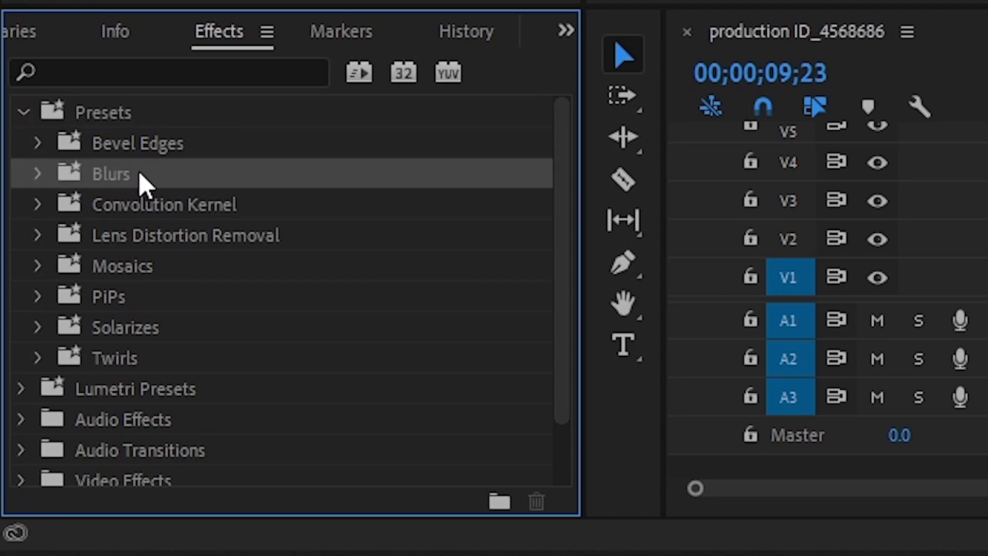
{"action": "mouse_move", "coordinate": [139, 123]}
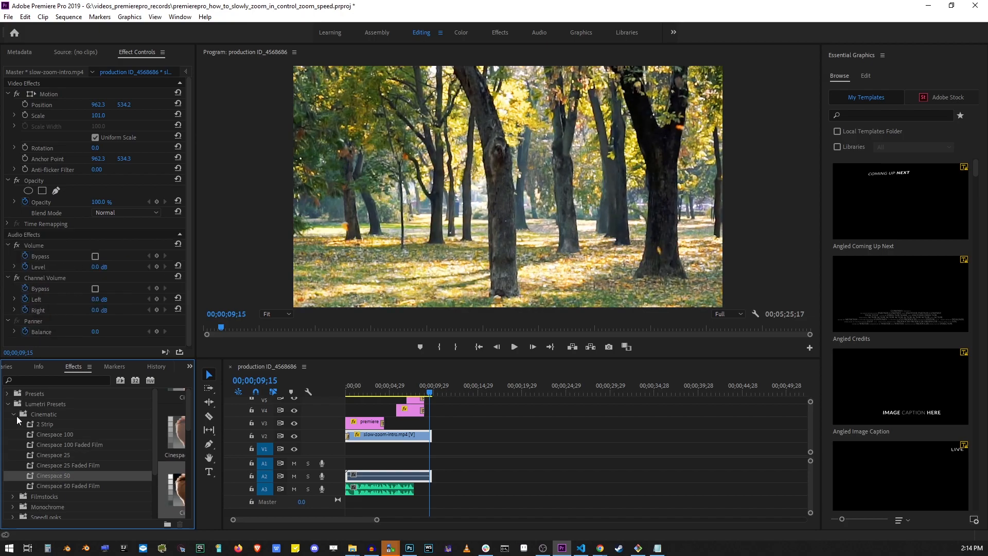
Browse the Cinematic and SpeedLooks categories, then collapse Lumetri Presets
{"action": "left_click", "coordinate": [14, 424]}
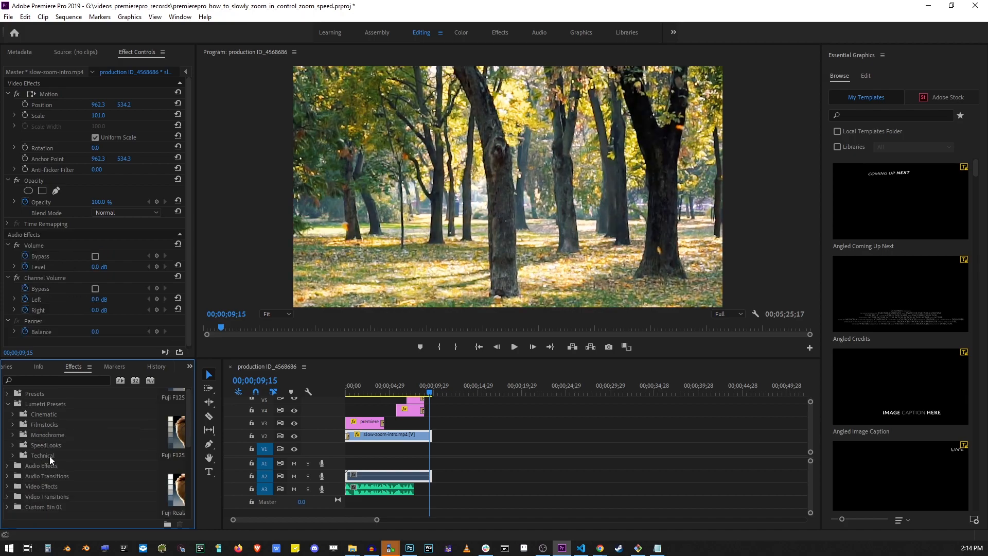
{"action": "left_click", "coordinate": [13, 445]}
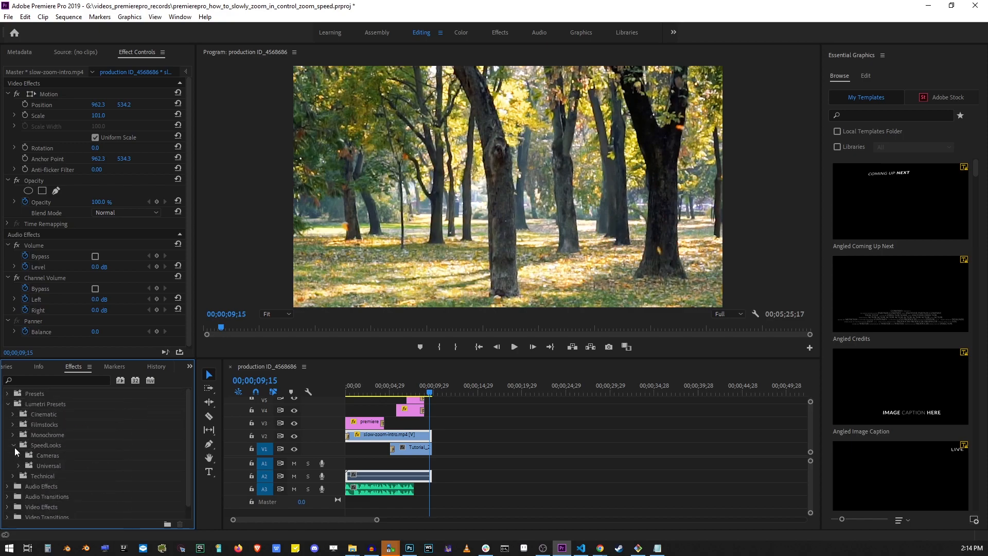
{"action": "left_click", "coordinate": [13, 404]}
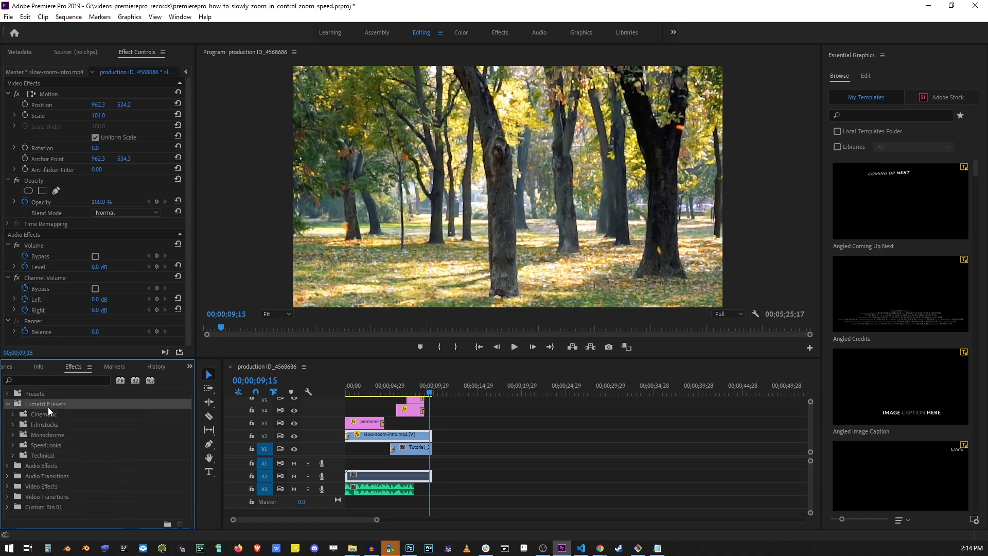
{"action": "left_click", "coordinate": [14, 403]}
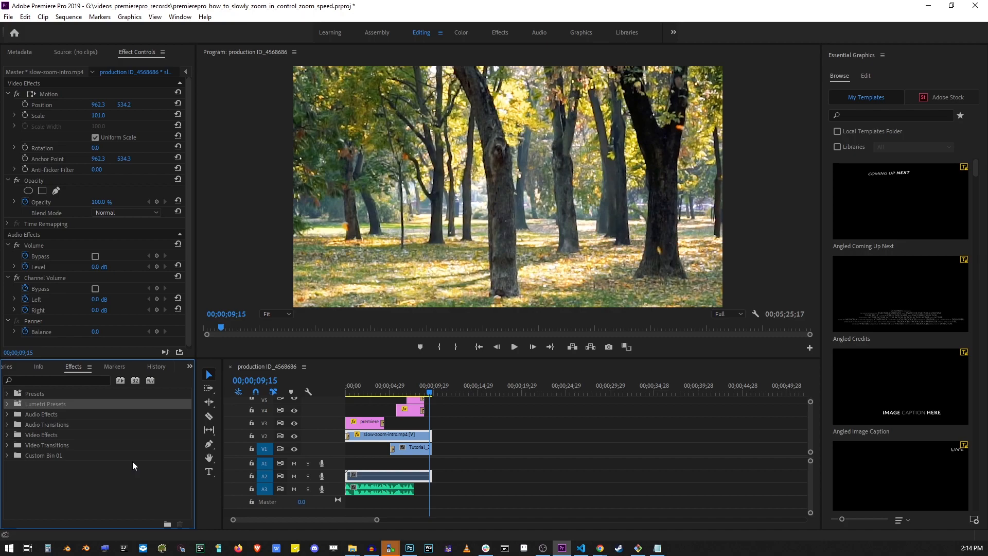
Show the overflow list of panels grouped with the Effects panel
{"action": "left_click", "coordinate": [180, 17]}
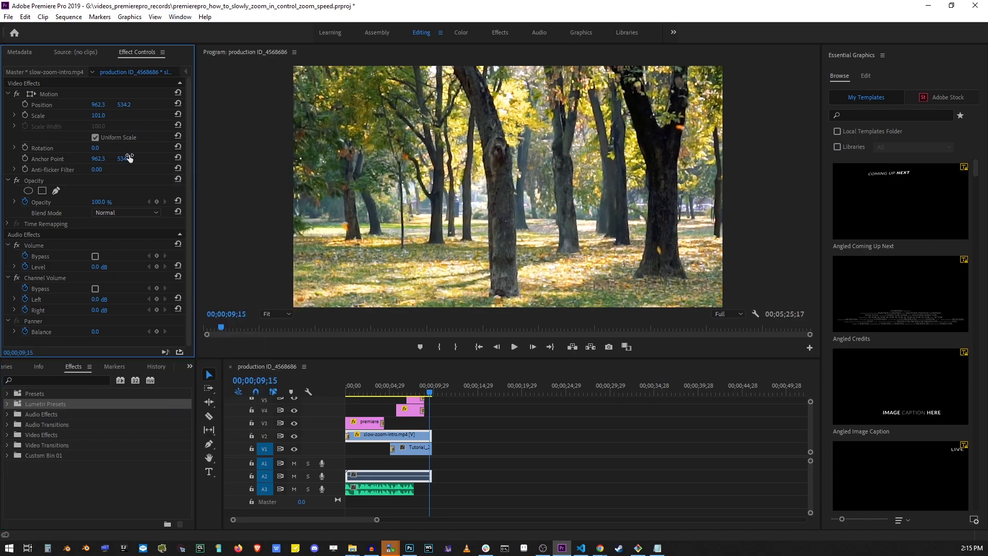
{"action": "left_click", "coordinate": [179, 16]}
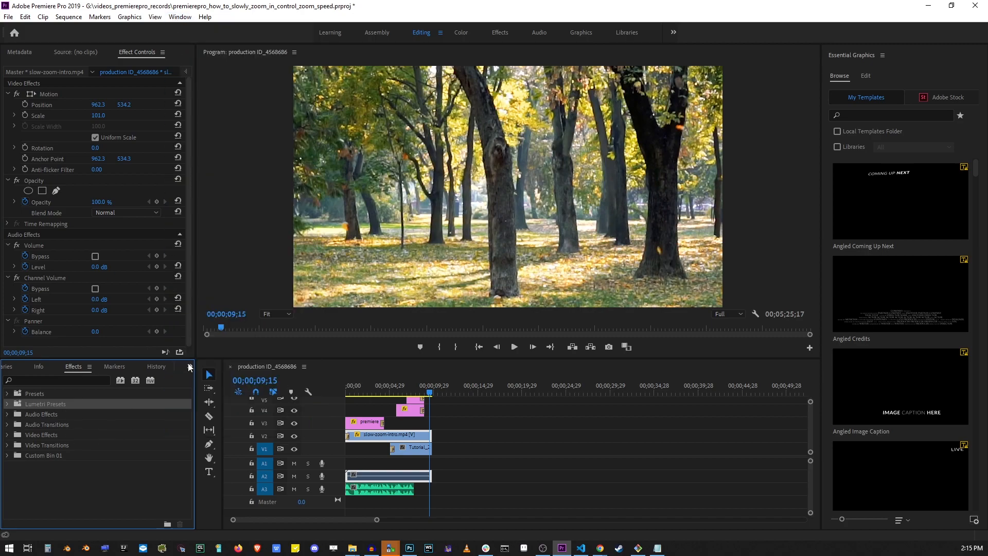
{"action": "left_click", "coordinate": [189, 366]}
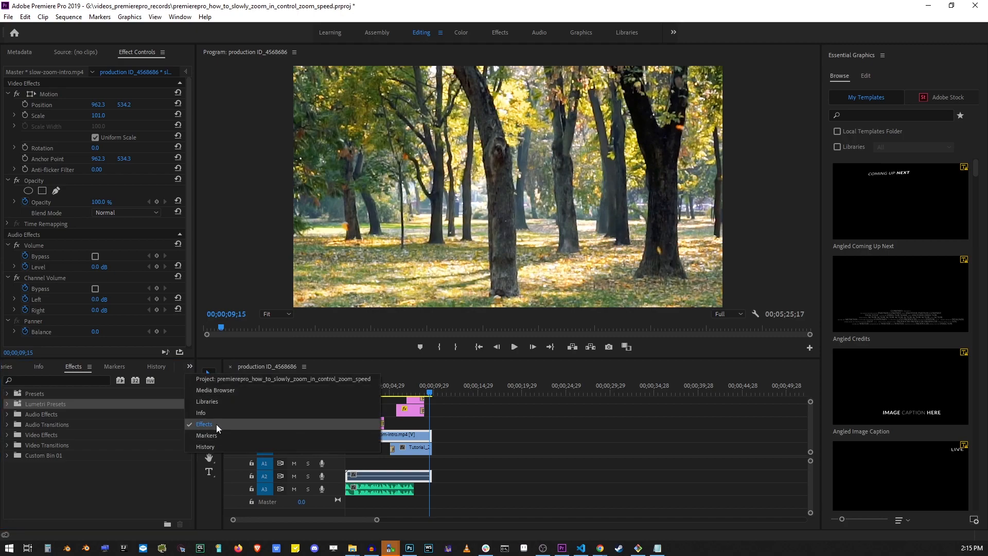